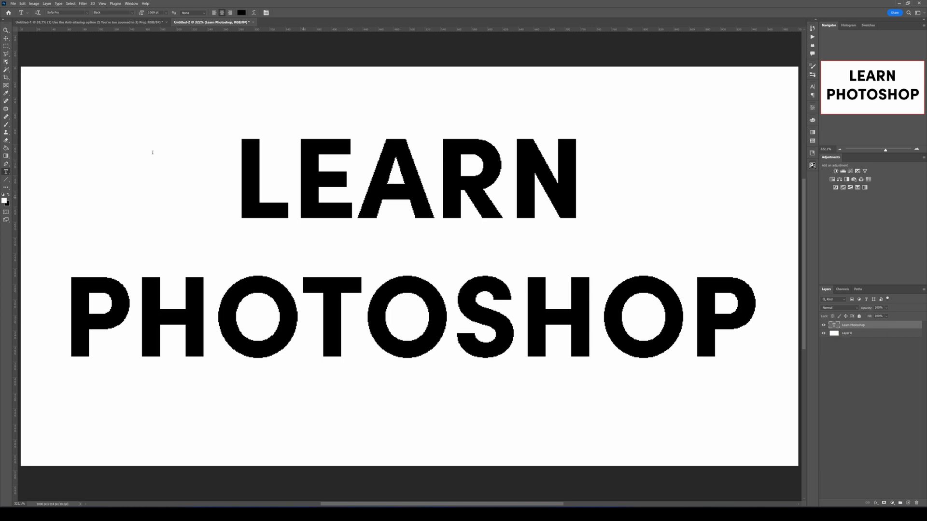
mouse_move(409, 210)
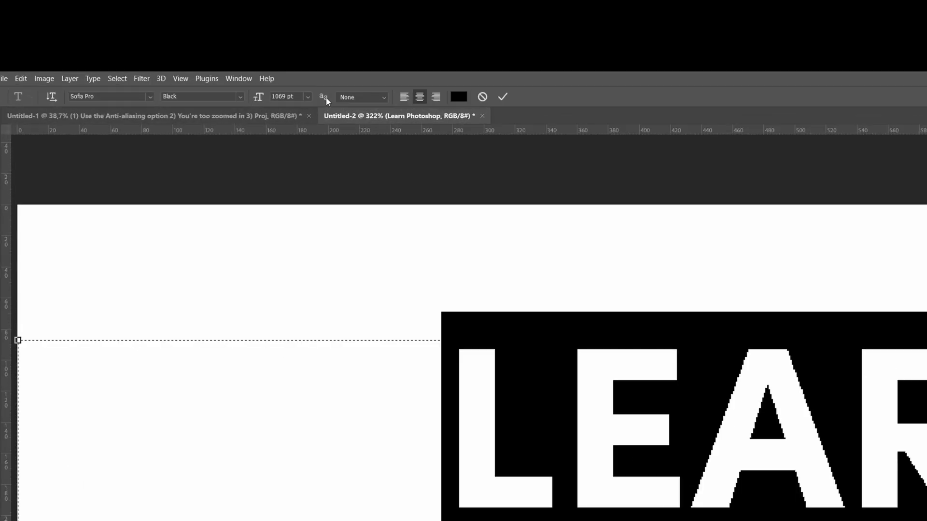
mouse_move(329, 103)
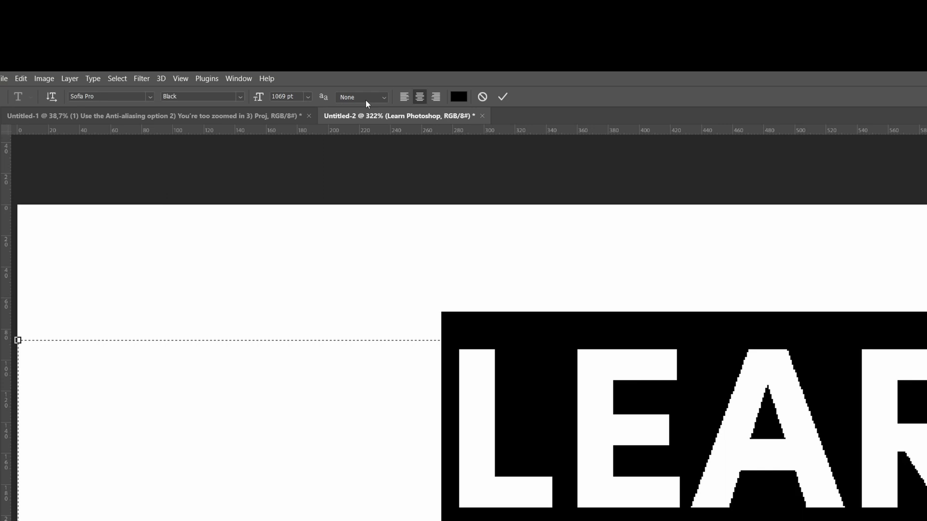
- Set the LEARN PHOTOSHOP text's anti-aliasing method to Smooth for cleaner letter edges
left_click(383, 97)
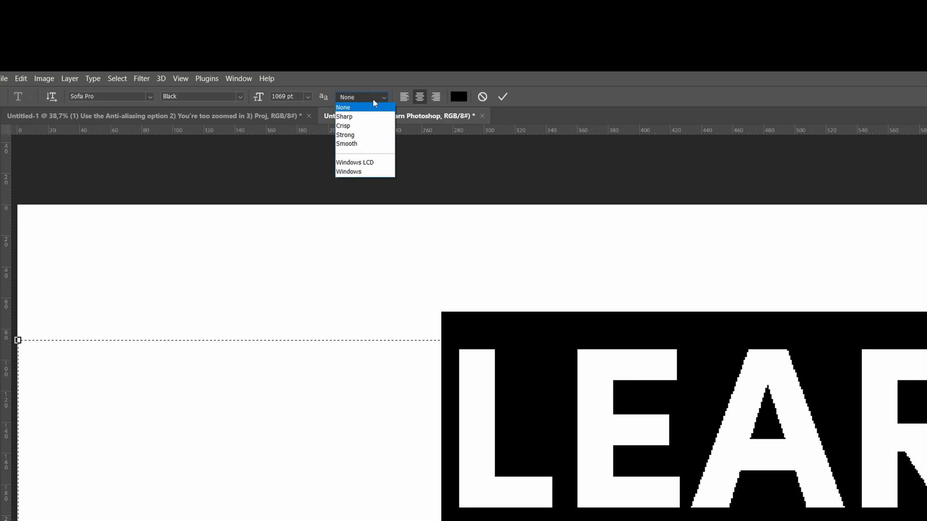
mouse_move(369, 145)
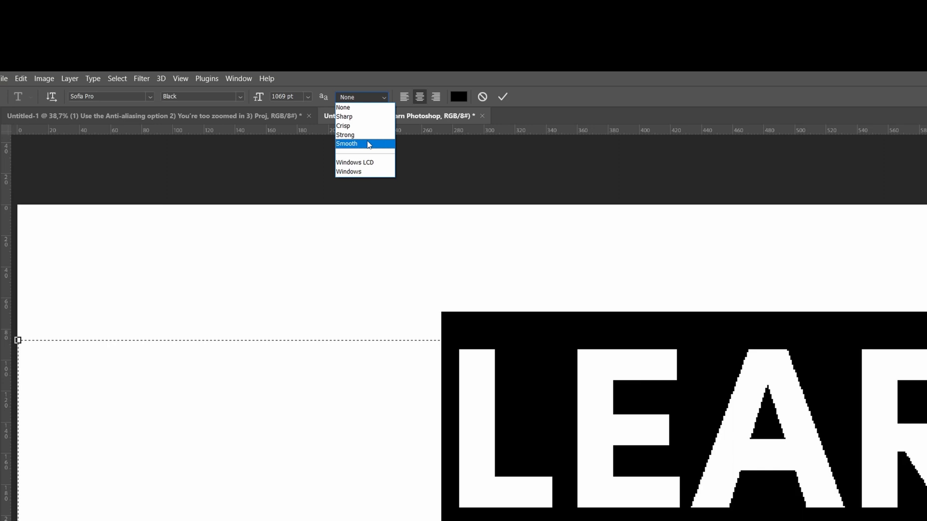
left_click(345, 116)
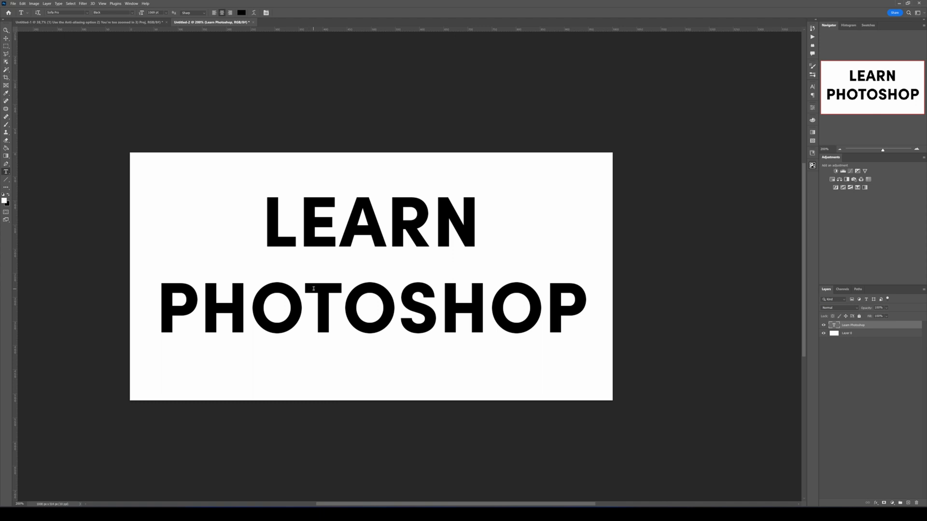
mouse_move(336, 265)
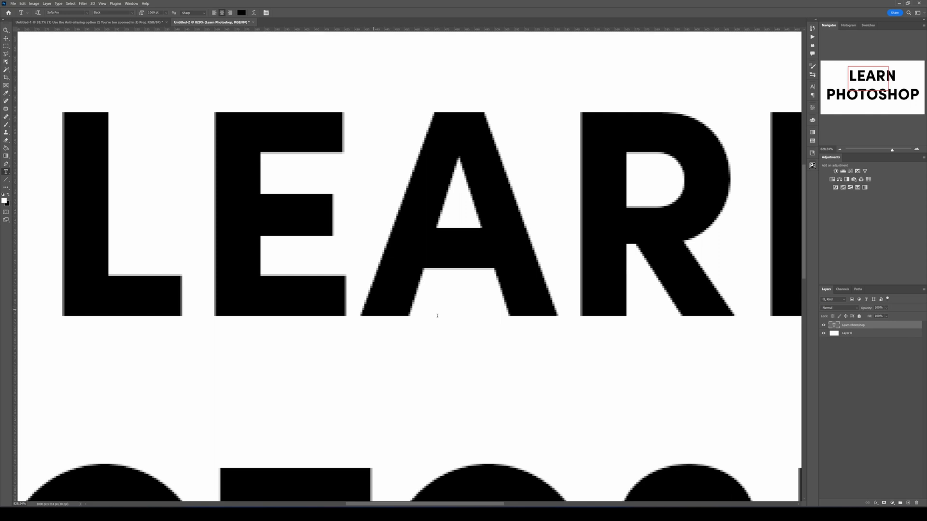
mouse_move(448, 319)
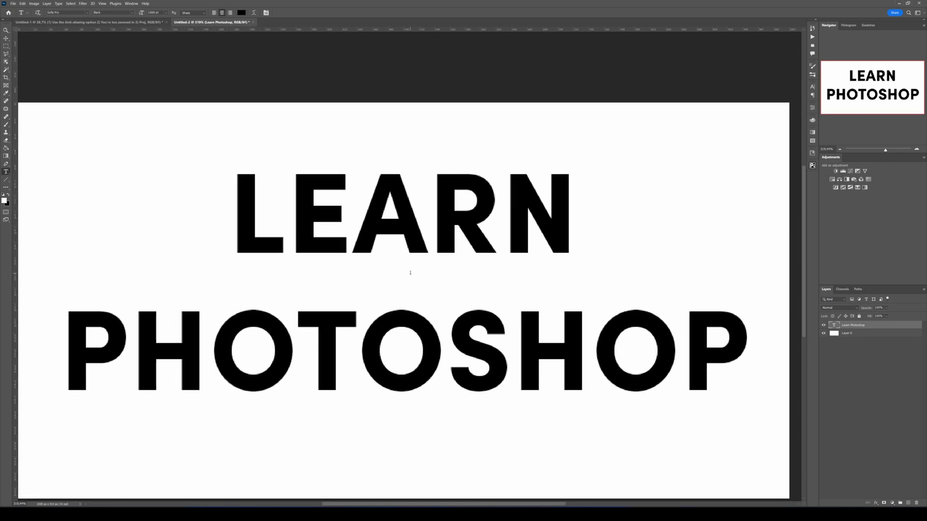
mouse_move(46, 93)
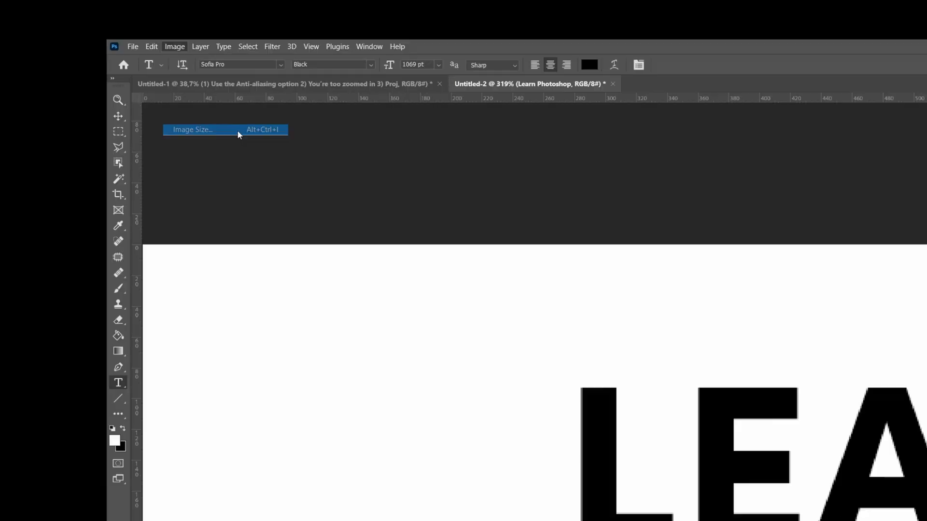
- In Image Size, change resolution from 10 to 72 pixels/inch, resampling to 7200 × 3701 px
left_click(192, 129)
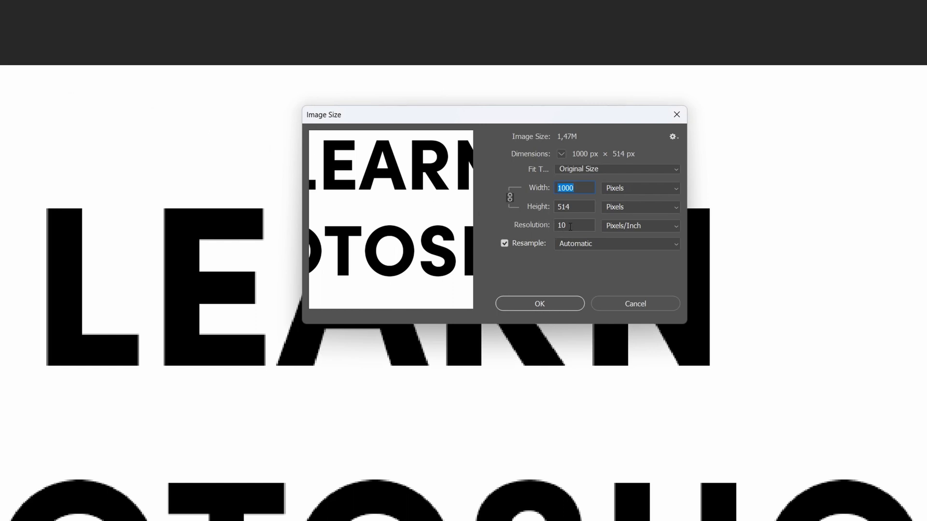
left_click(574, 226)
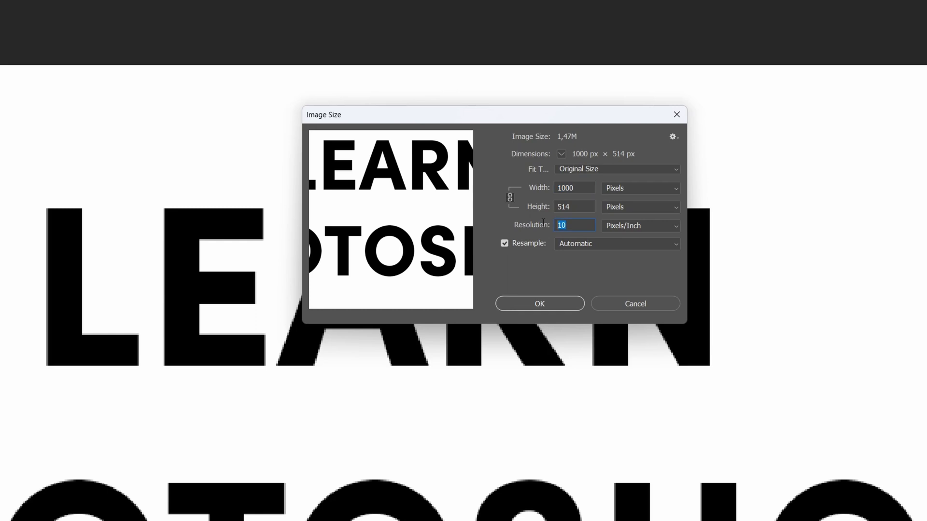
type("72")
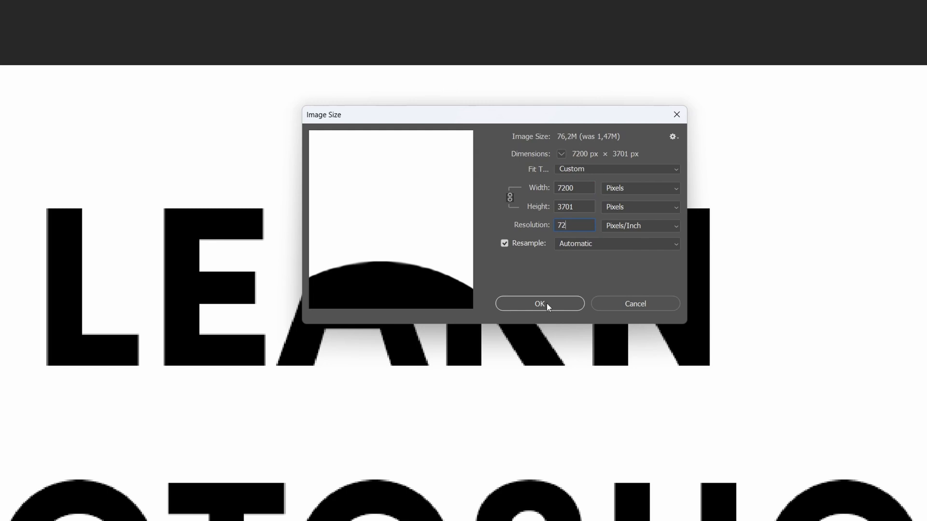
left_click(539, 303)
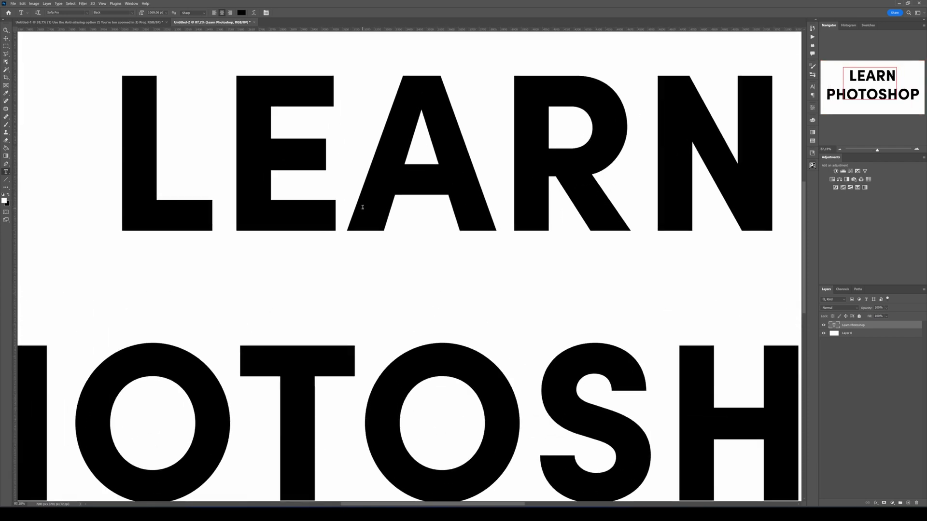
mouse_move(355, 223)
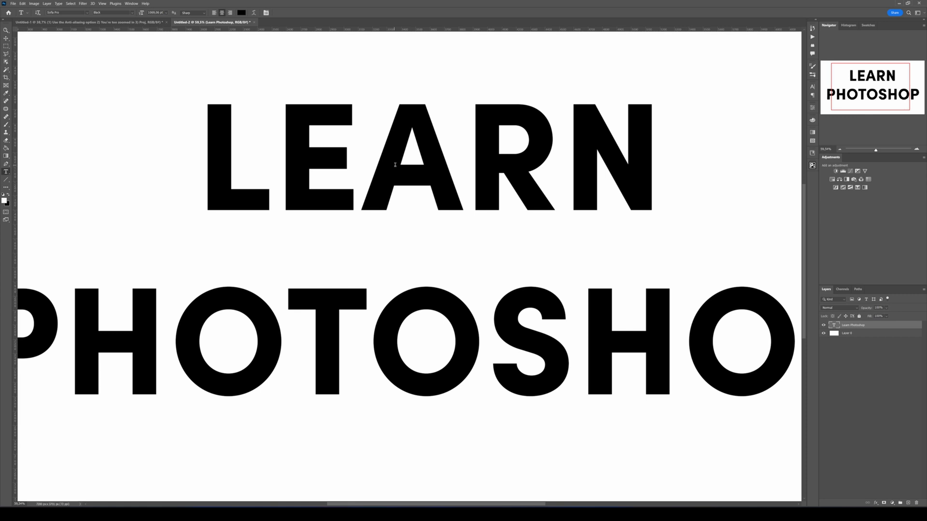
left_click(48, 22)
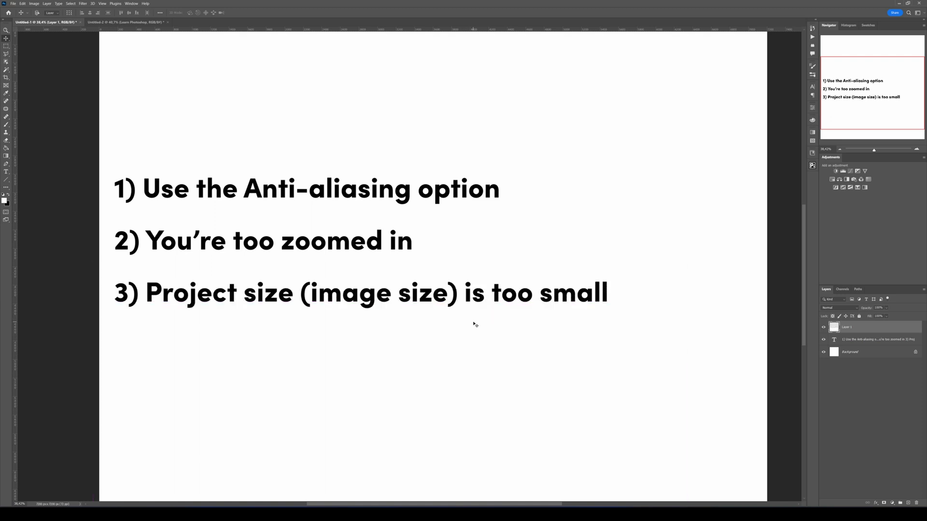
- Add the line "4) Your Pixel Per Inch is too small" to the summary slide
type("4) Your Pixel Per Inch is too small")
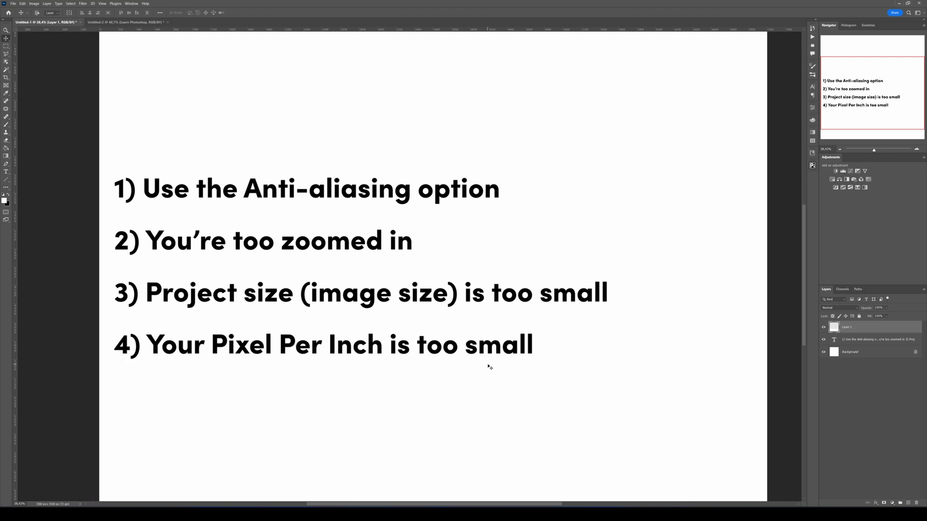
mouse_move(493, 367)
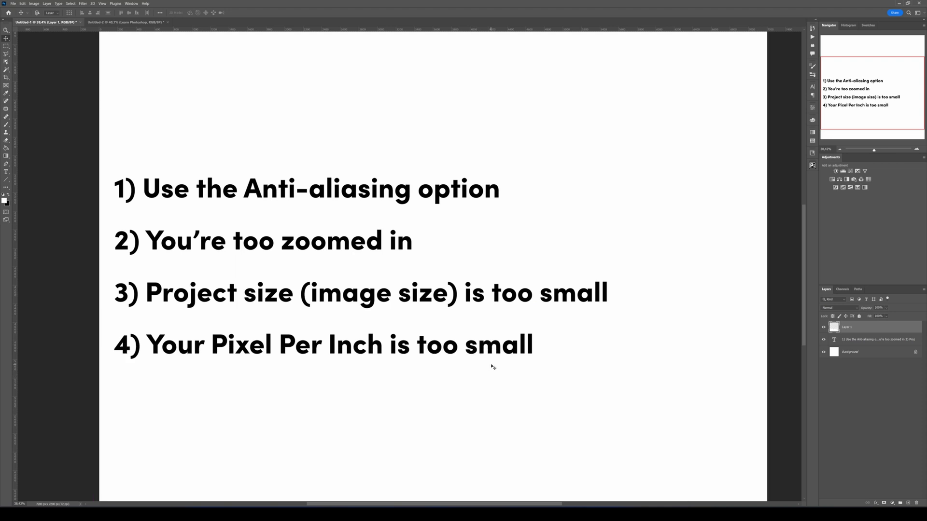
mouse_move(553, 361)
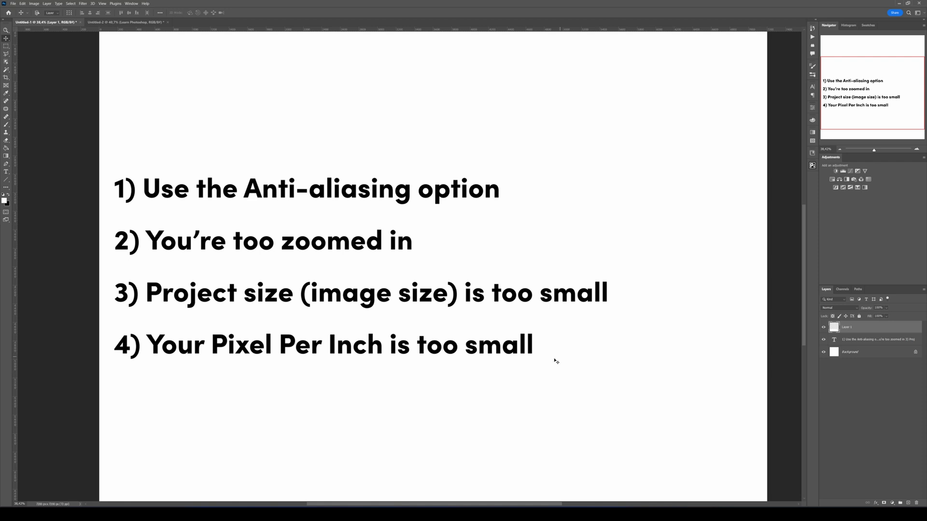
mouse_move(543, 362)
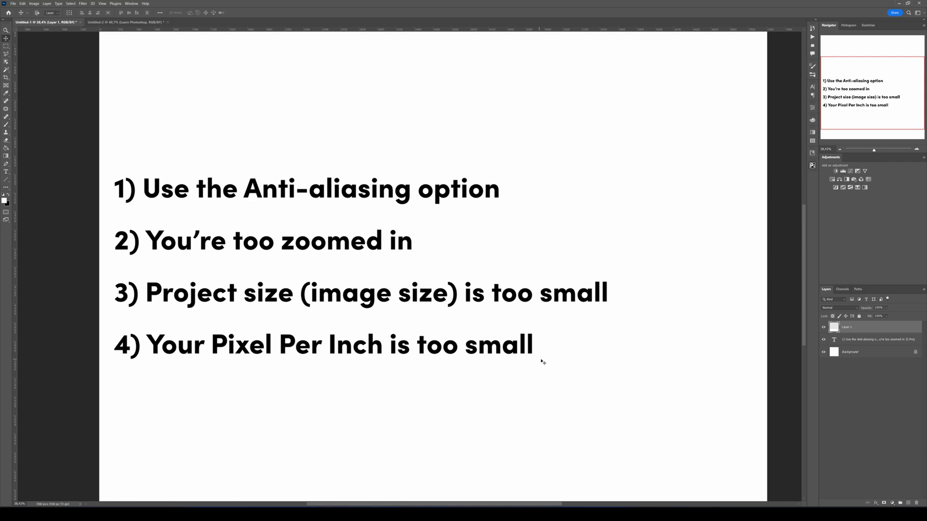